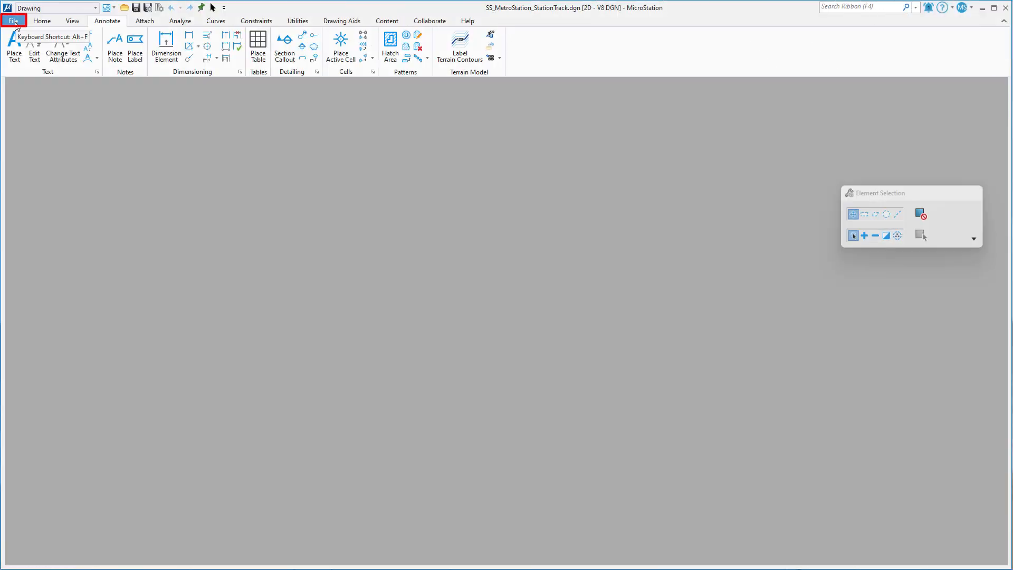
# - Show the File backstage with the list of recent design files
pyautogui.click(12, 20)
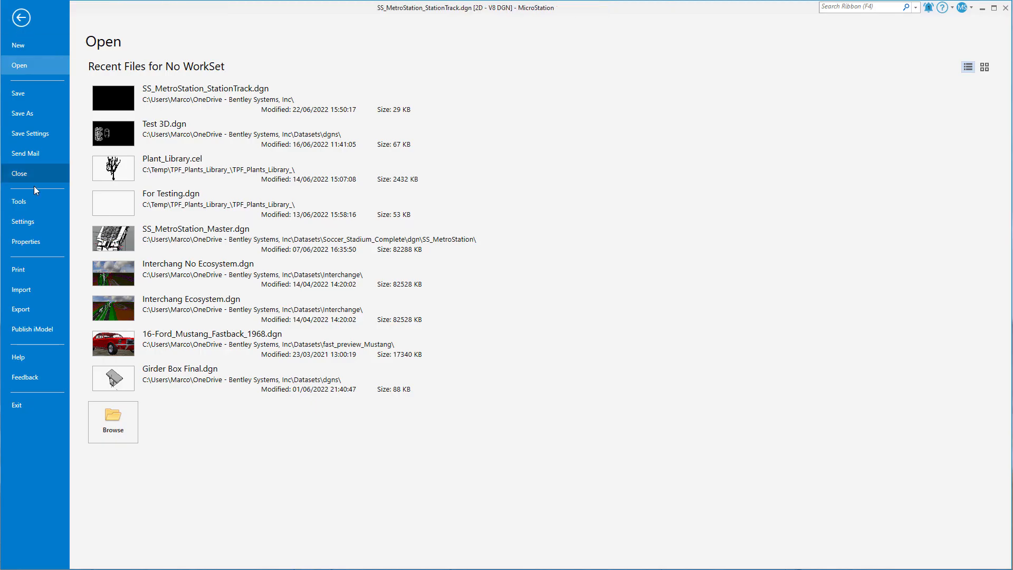
pyautogui.moveTo(21, 289)
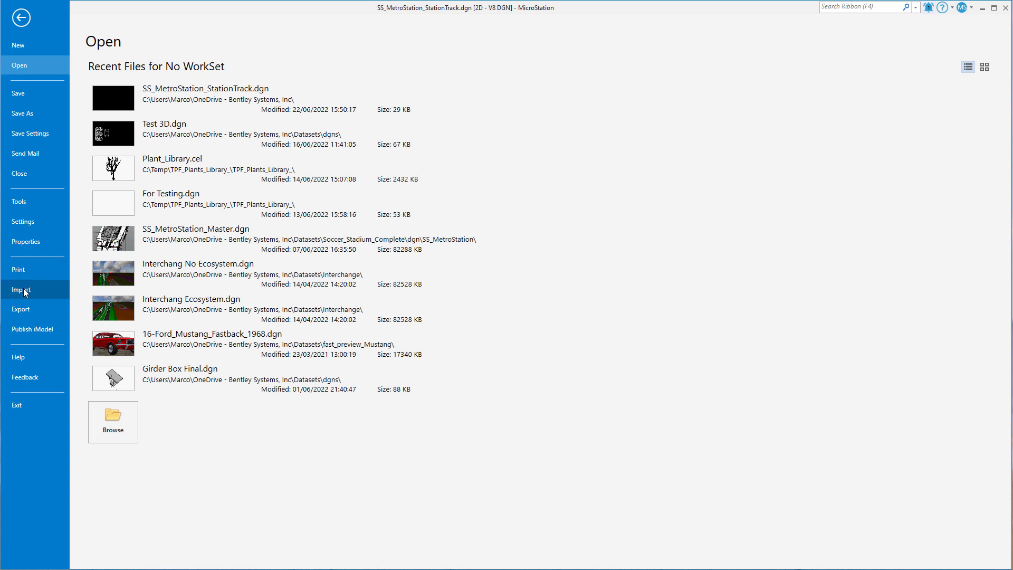
pyautogui.moveTo(22, 292)
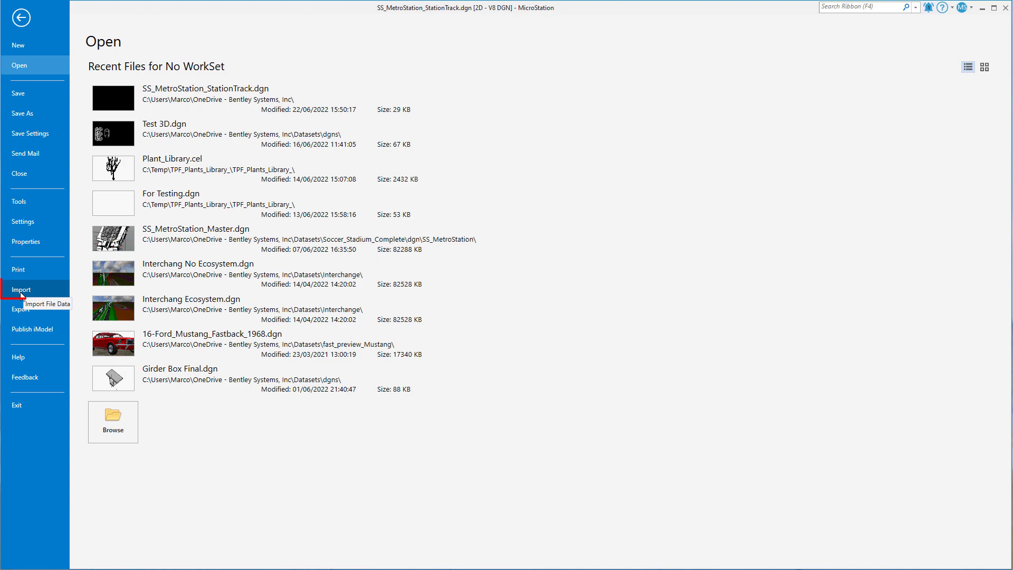
# - Import SS_MetroStation_Sheets 2.pdf into the design as PDF exchange data
pyautogui.click(21, 289)
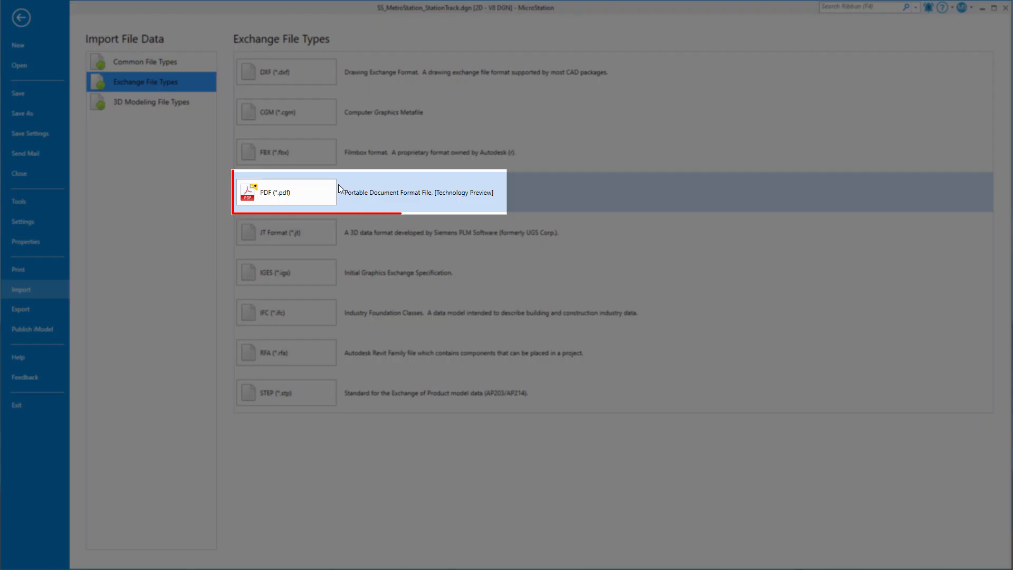
pyautogui.click(286, 192)
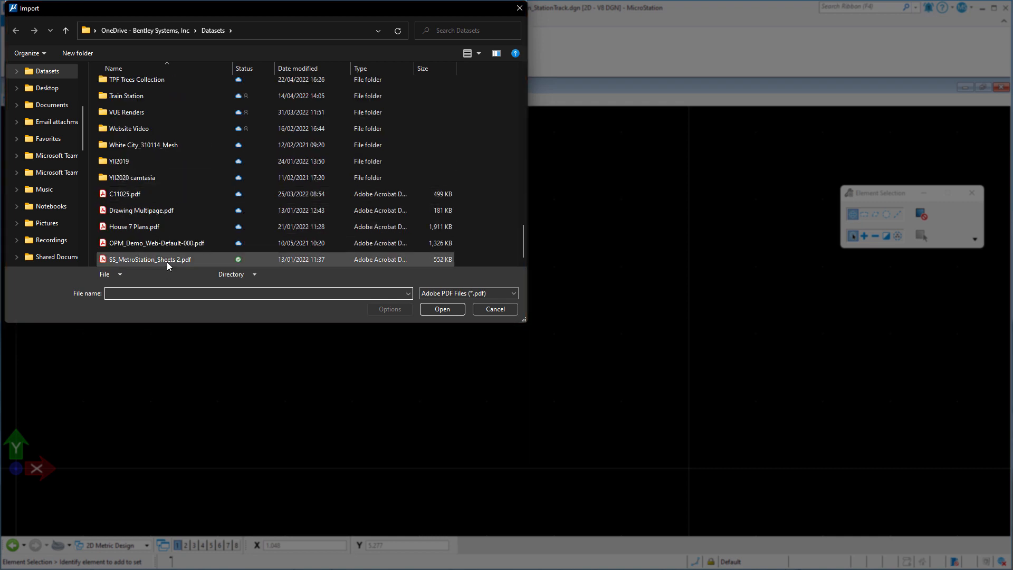
pyautogui.click(149, 259)
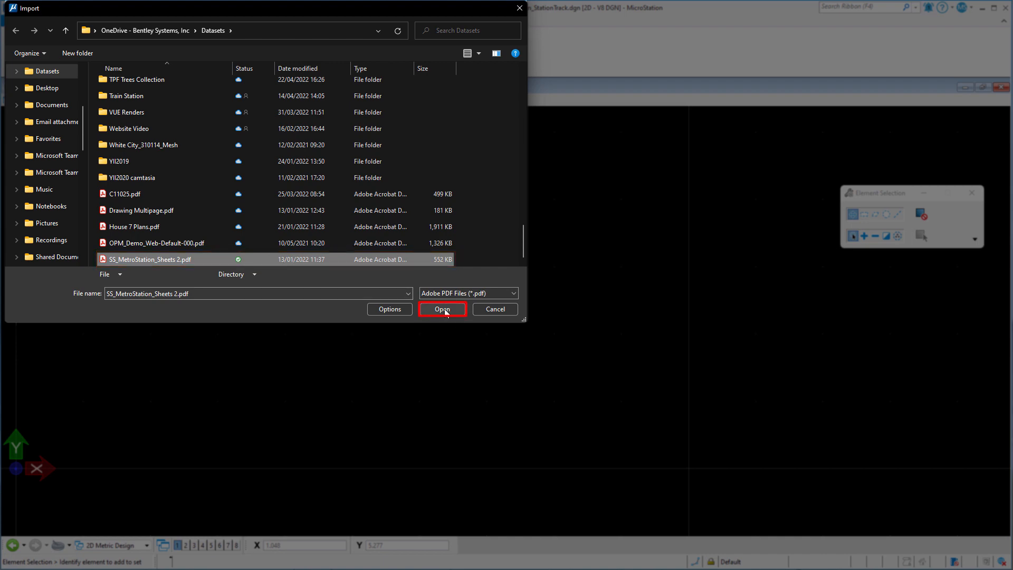
pyautogui.click(442, 310)
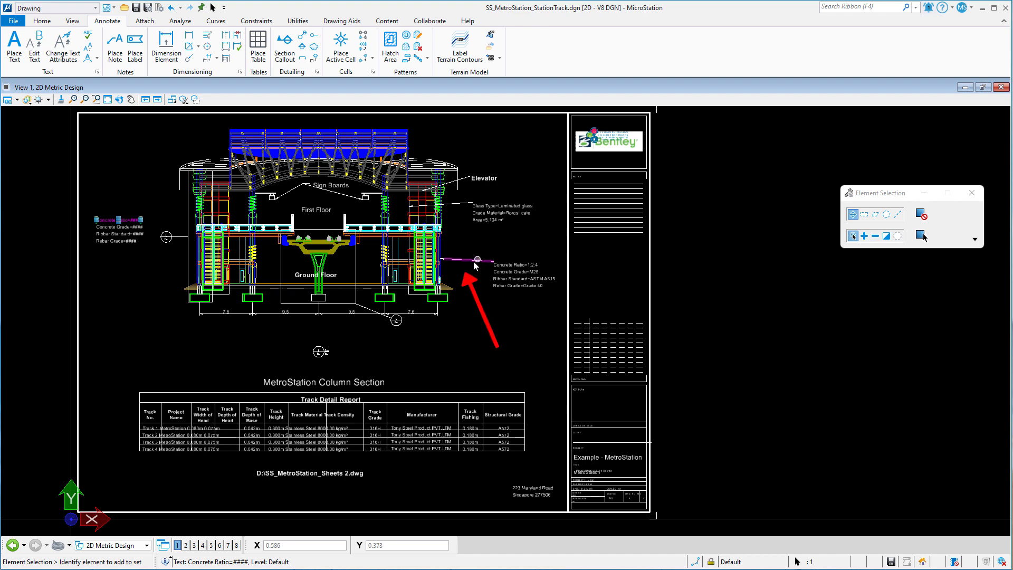
pyautogui.moveTo(353, 385)
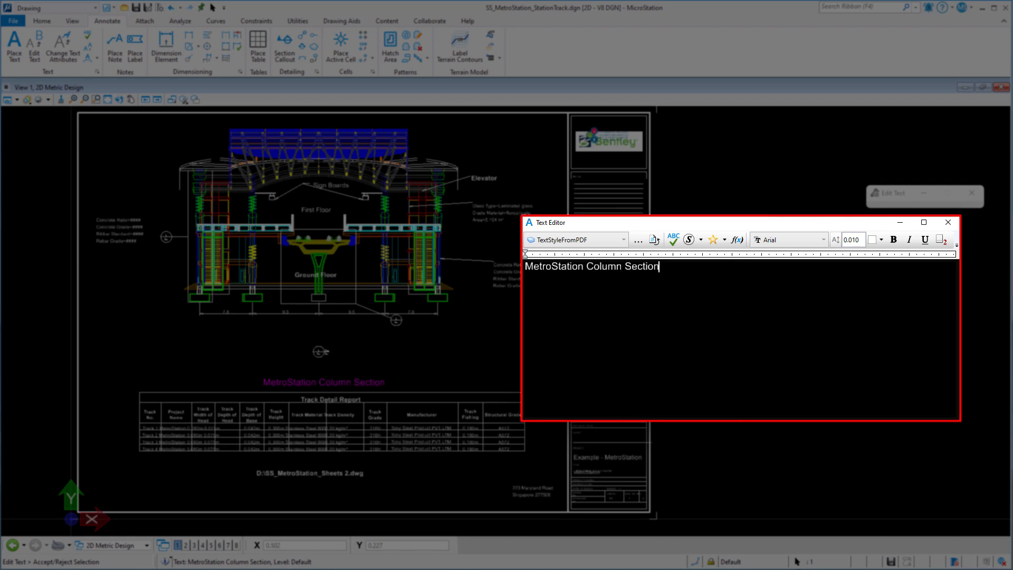
# - Enter 'A' in the Text Editor for the sheet title text
pyautogui.write('A')
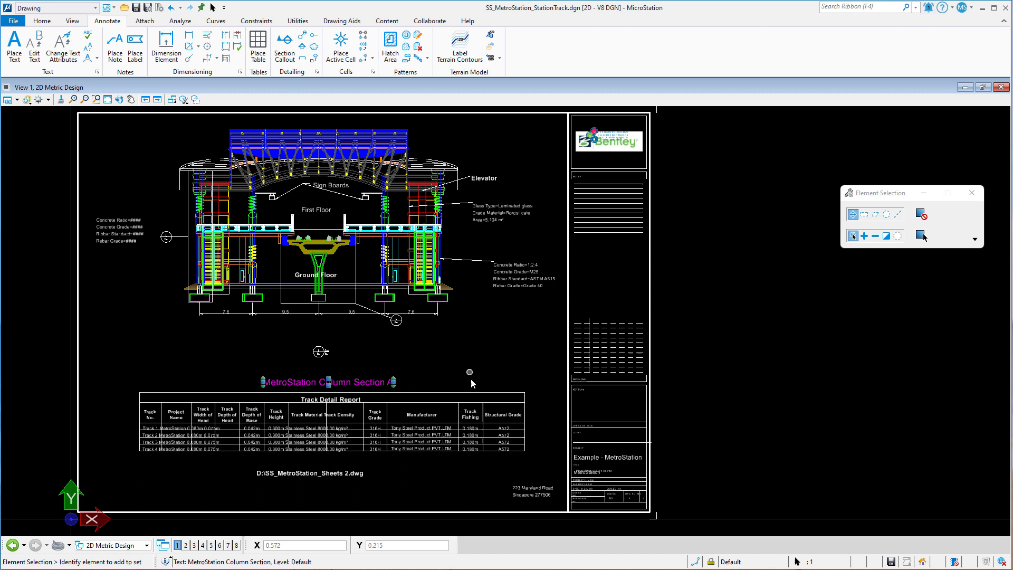
pyautogui.moveTo(474, 394)
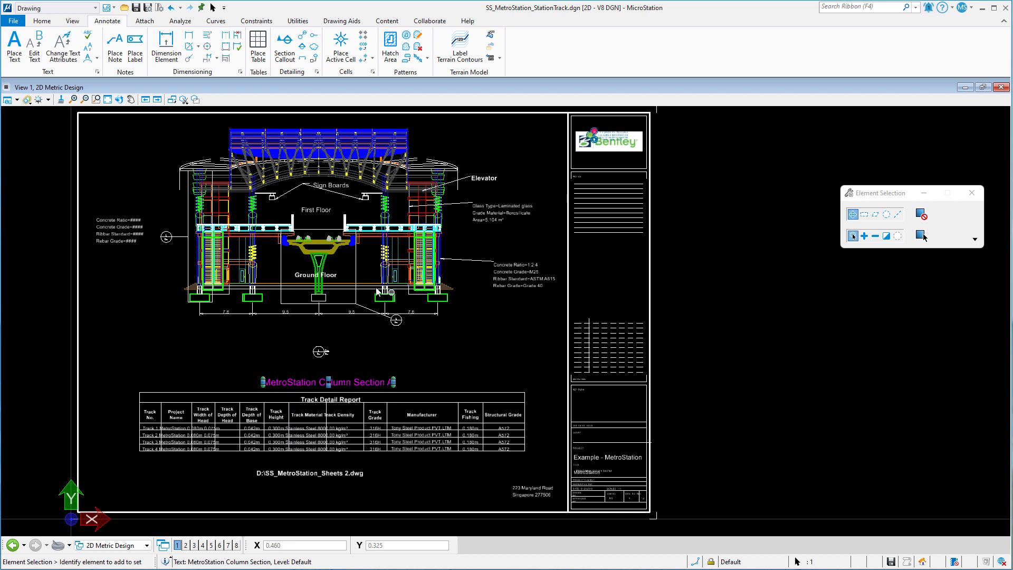
pyautogui.moveTo(332, 291)
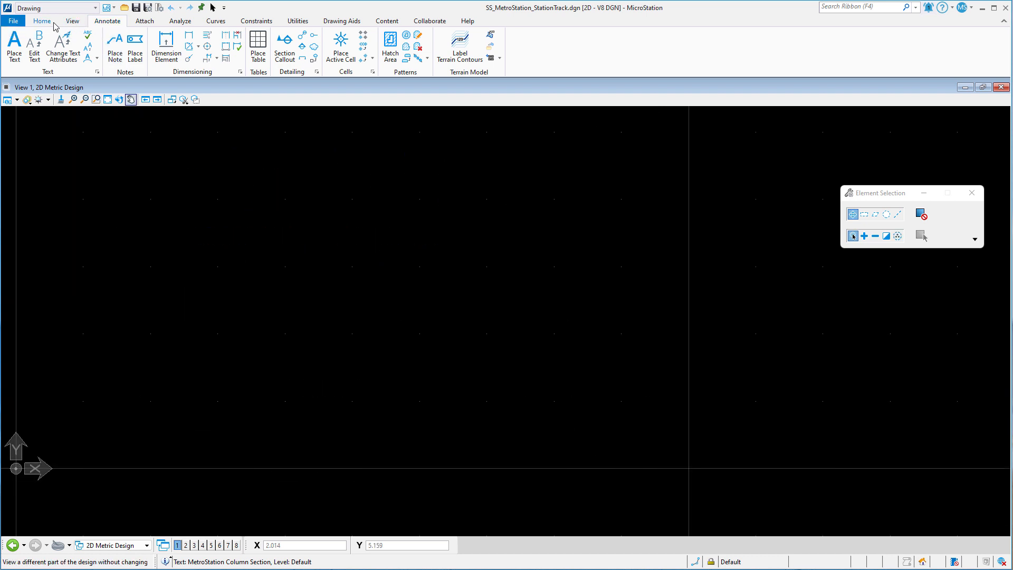
pyautogui.moveTo(41, 21)
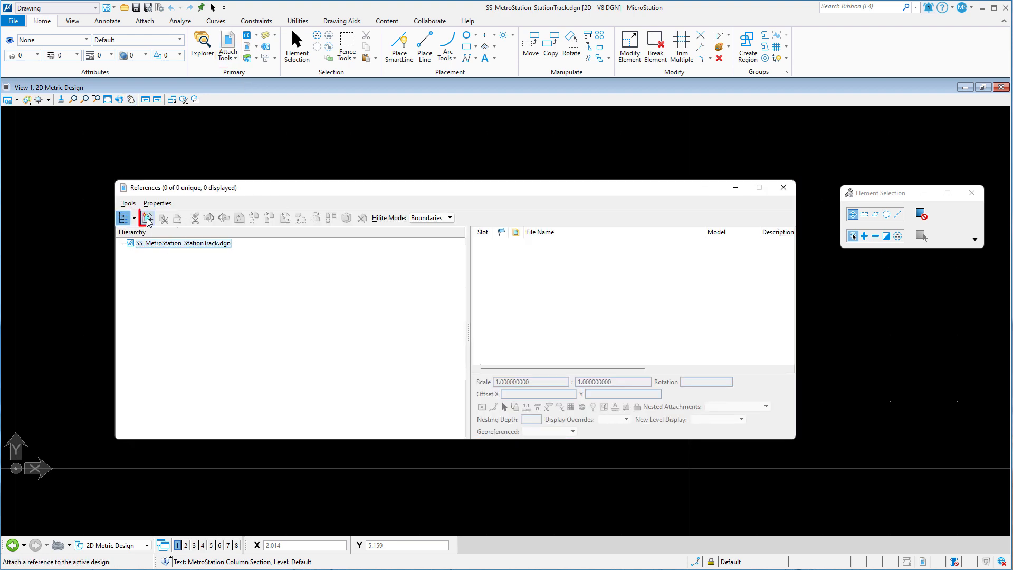
# - Attach SS_MetroStation_Sheets 2.pdf page 1 as a reference with default attachment settings
pyautogui.click(146, 218)
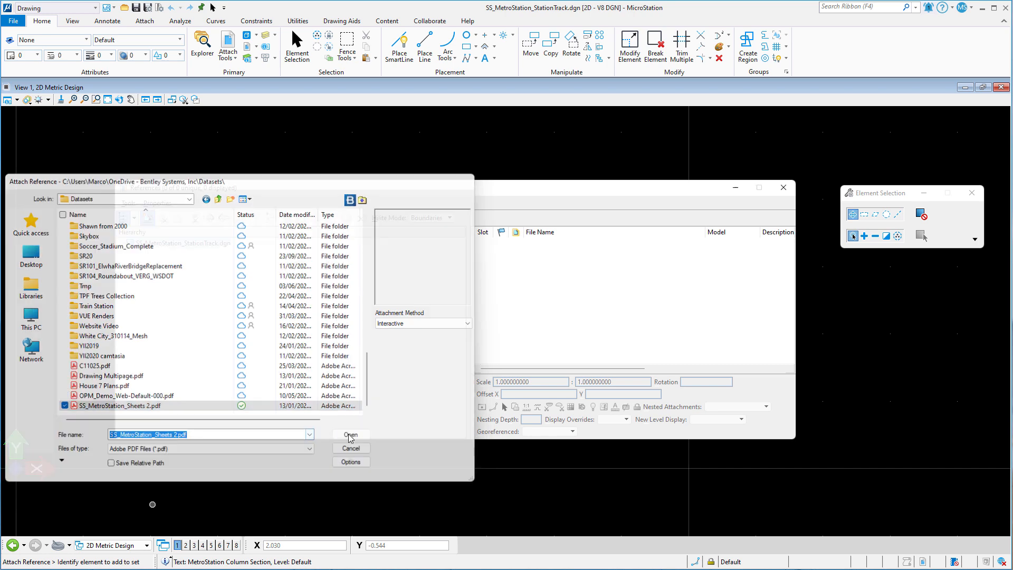
pyautogui.click(349, 434)
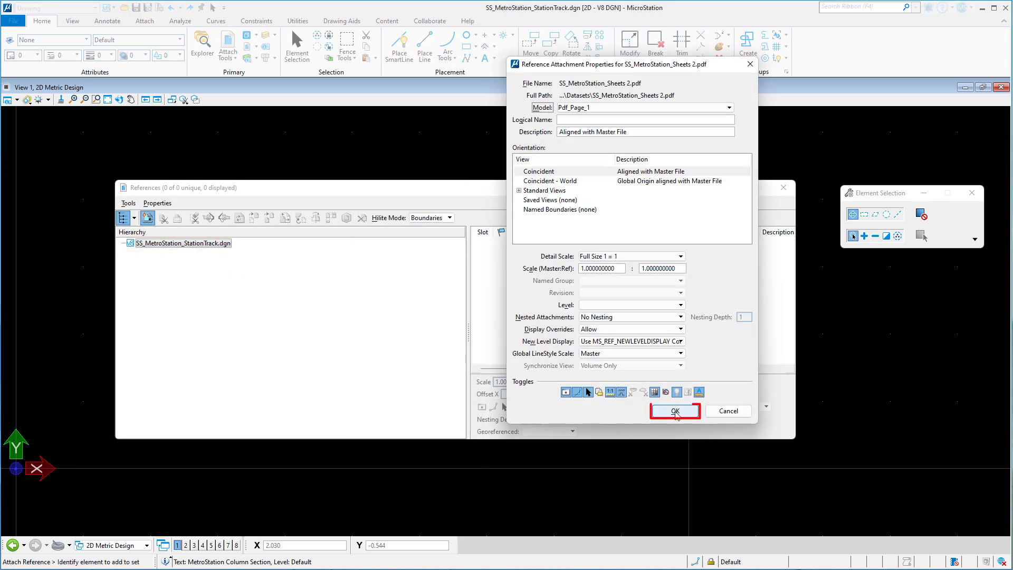
pyautogui.click(675, 411)
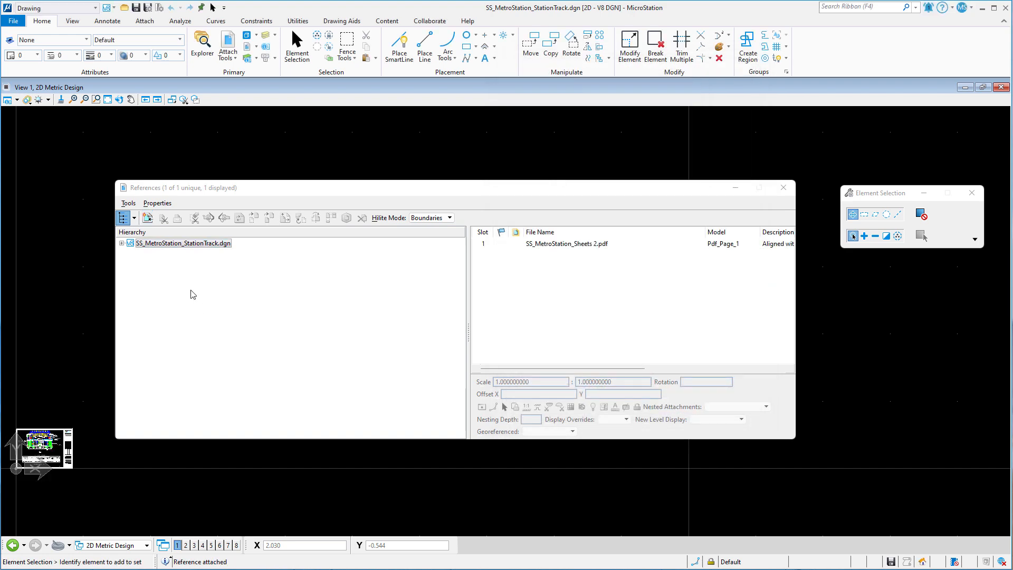
# - Merge the attached PDF reference into the master design, then show the File backstage
pyautogui.click(566, 244)
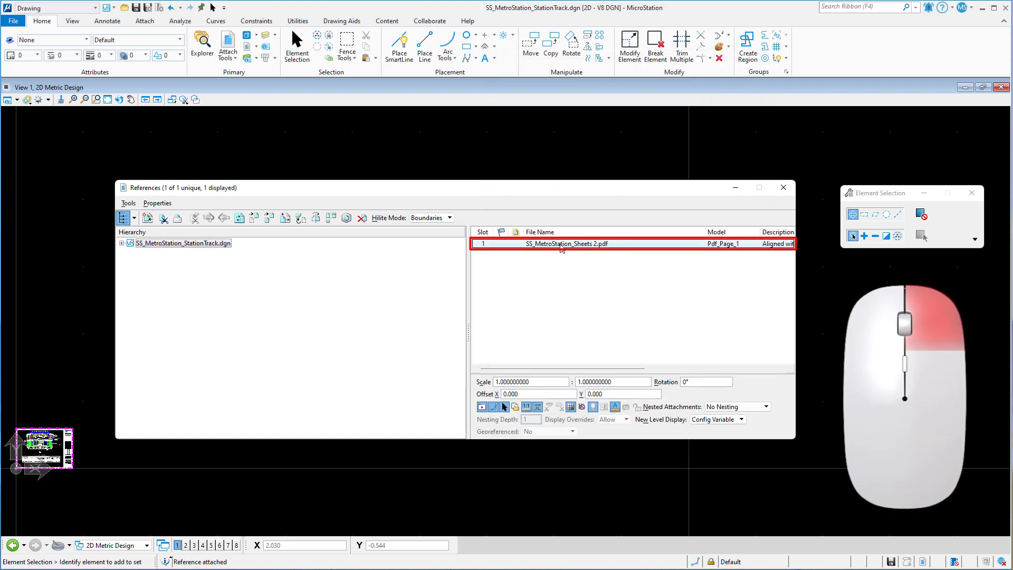
pyautogui.rightClick(562, 244)
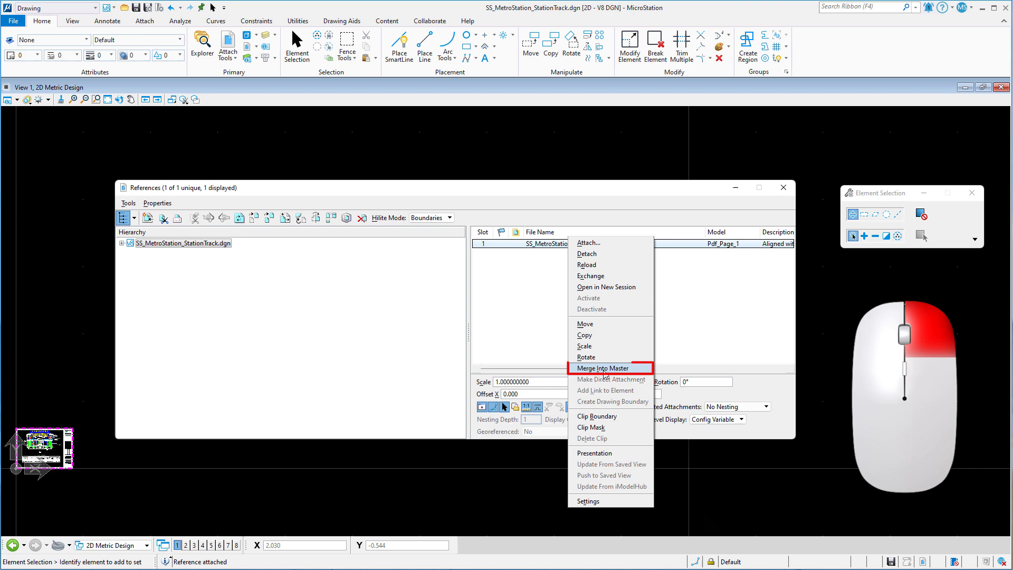
pyautogui.click(602, 367)
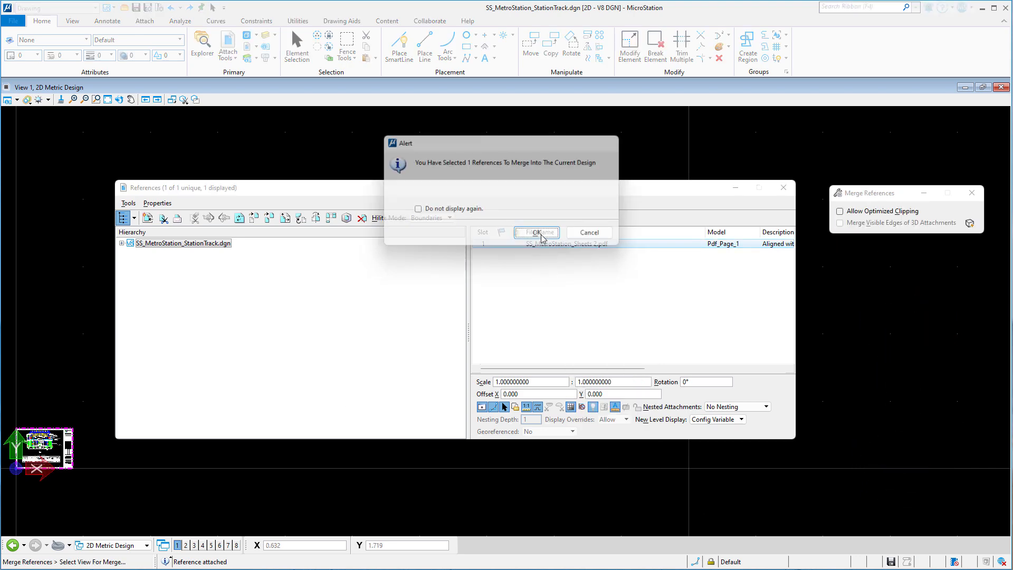
pyautogui.click(536, 232)
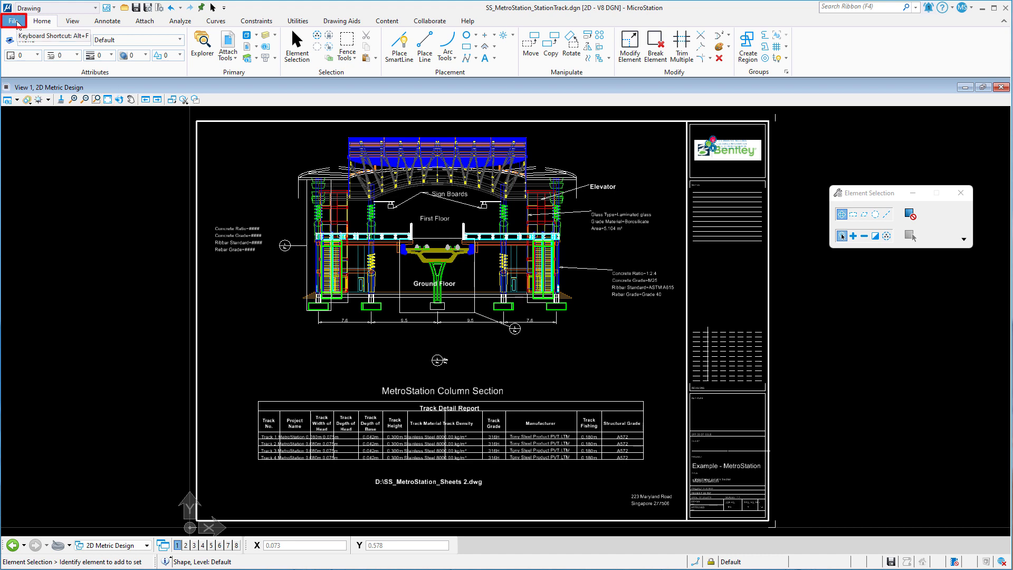
pyautogui.click(14, 20)
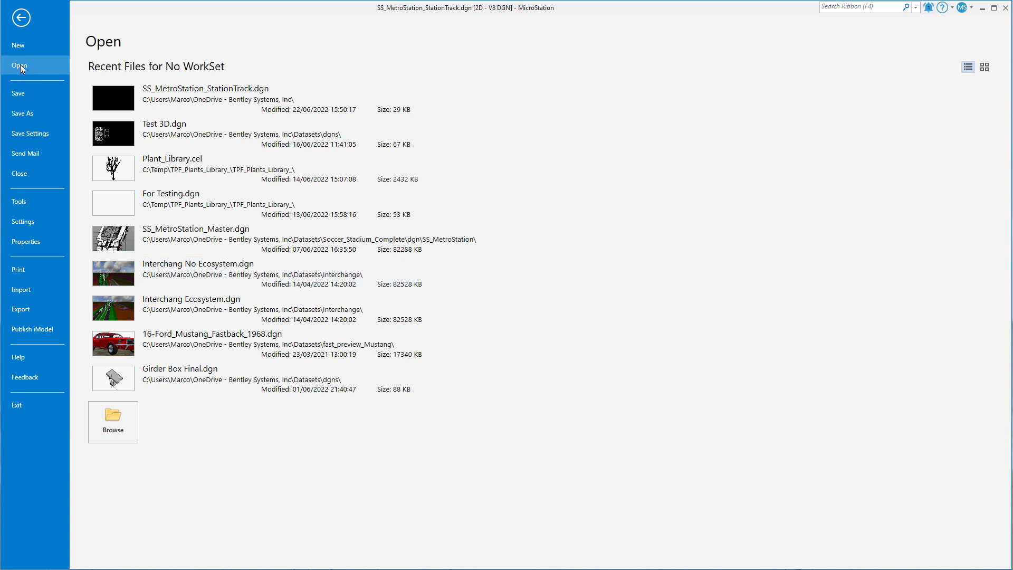
pyautogui.moveTo(113, 417)
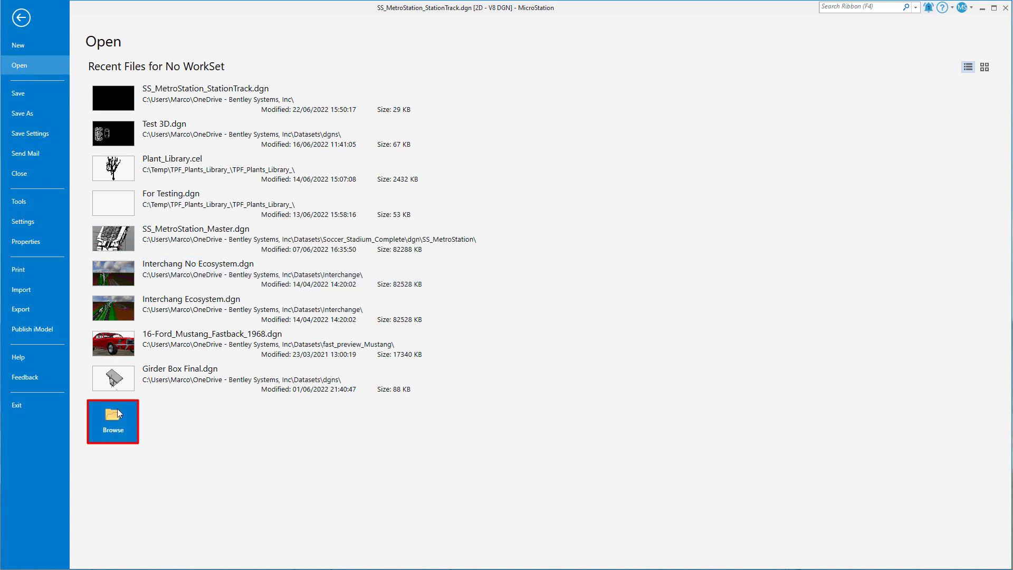
# - Browse for a file to open from the Open page
pyautogui.click(113, 421)
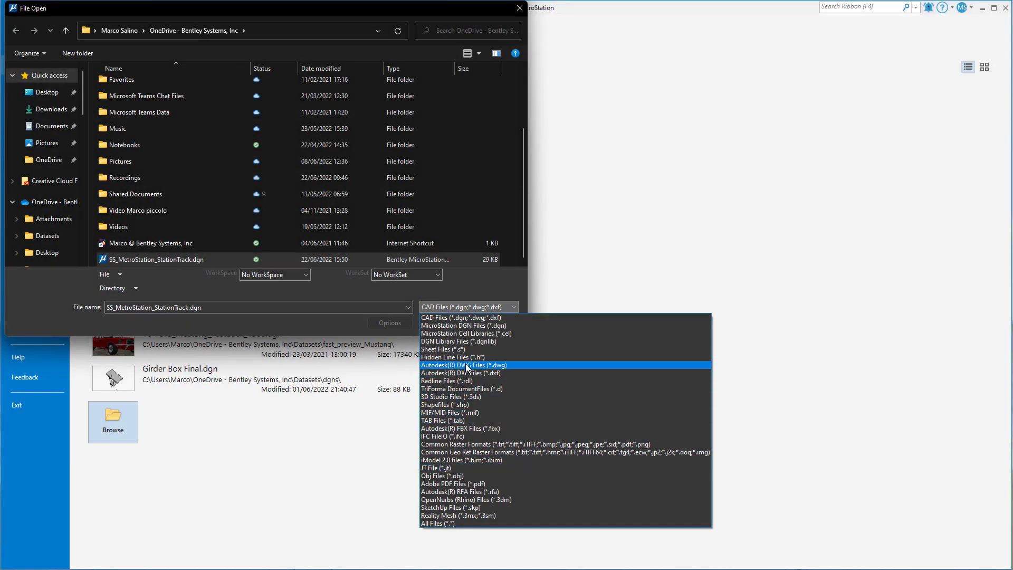
pyautogui.moveTo(462, 357)
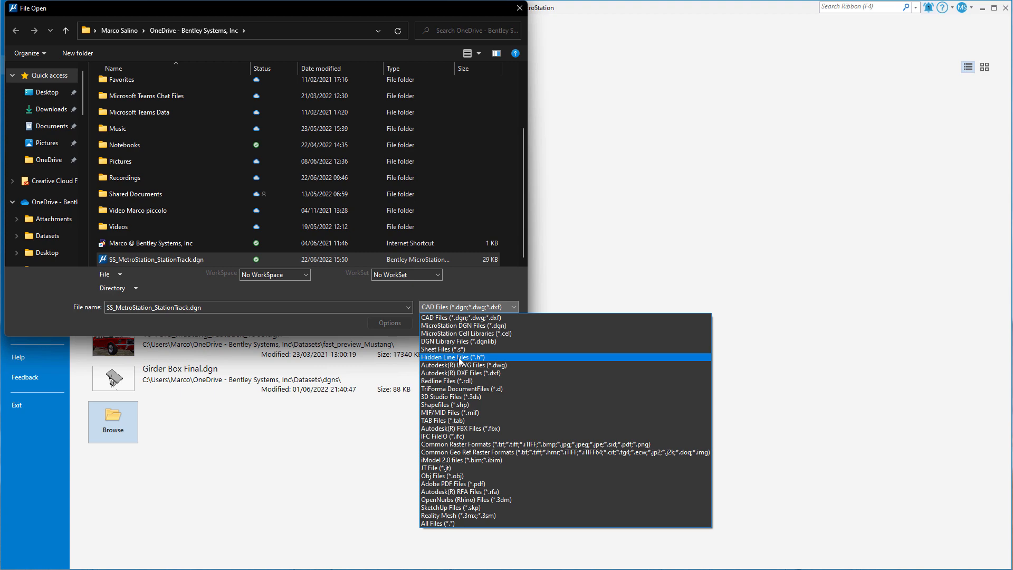